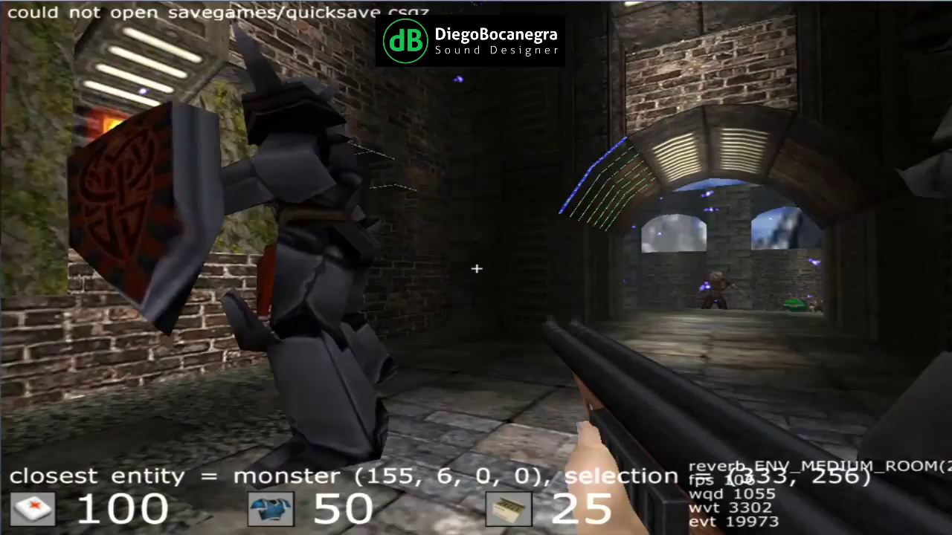
# Press Escape to pause Cube and show the main menu over the level
pyautogui.press('Escape')
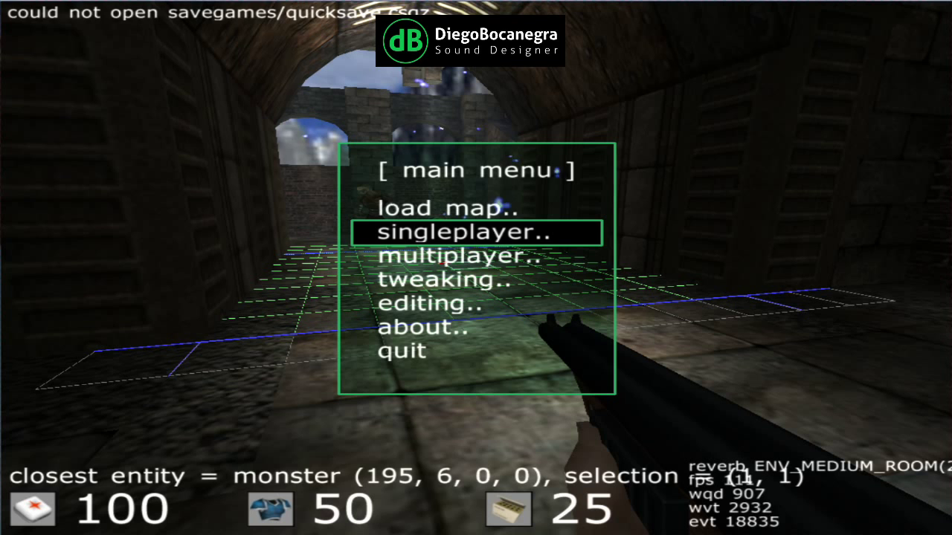
pyautogui.click(423, 305)
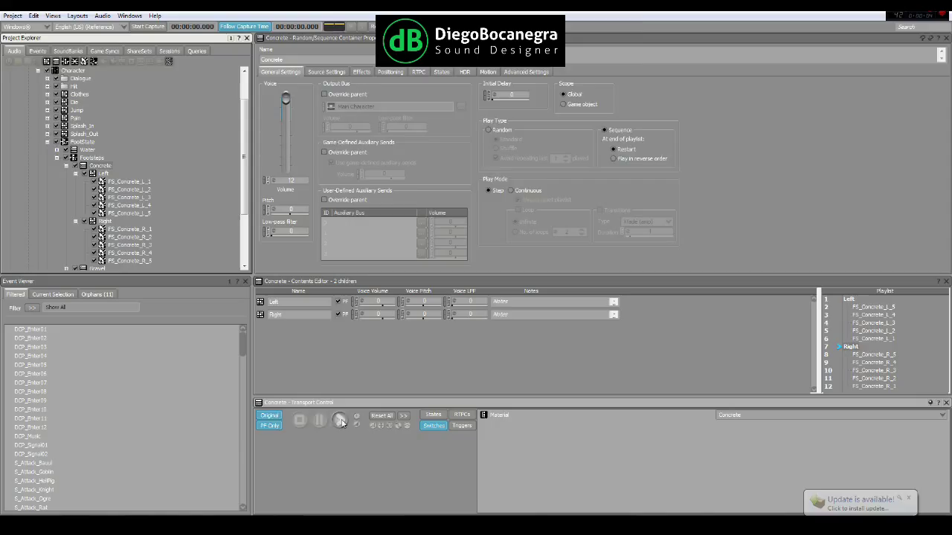
# Play the Concrete footstep container to hear its Left and Right step playlist
pyautogui.click(340, 420)
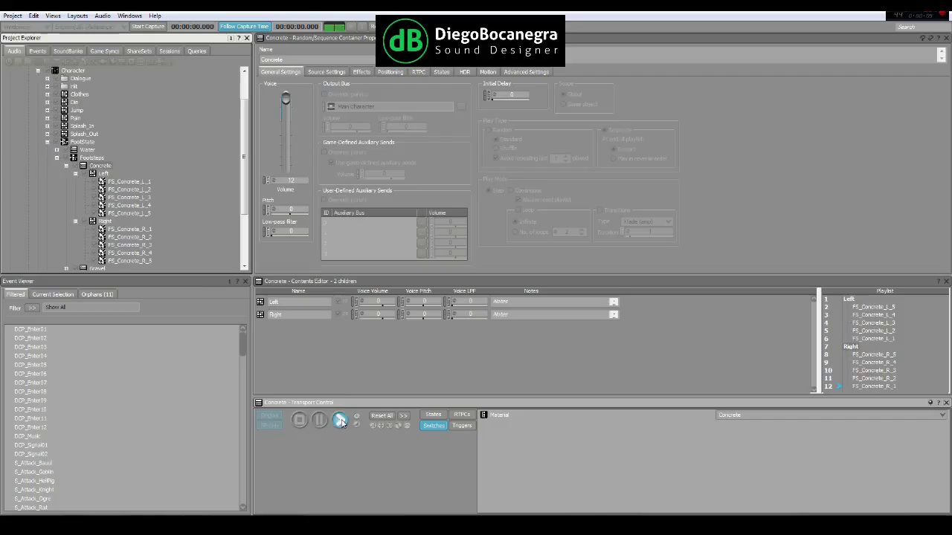